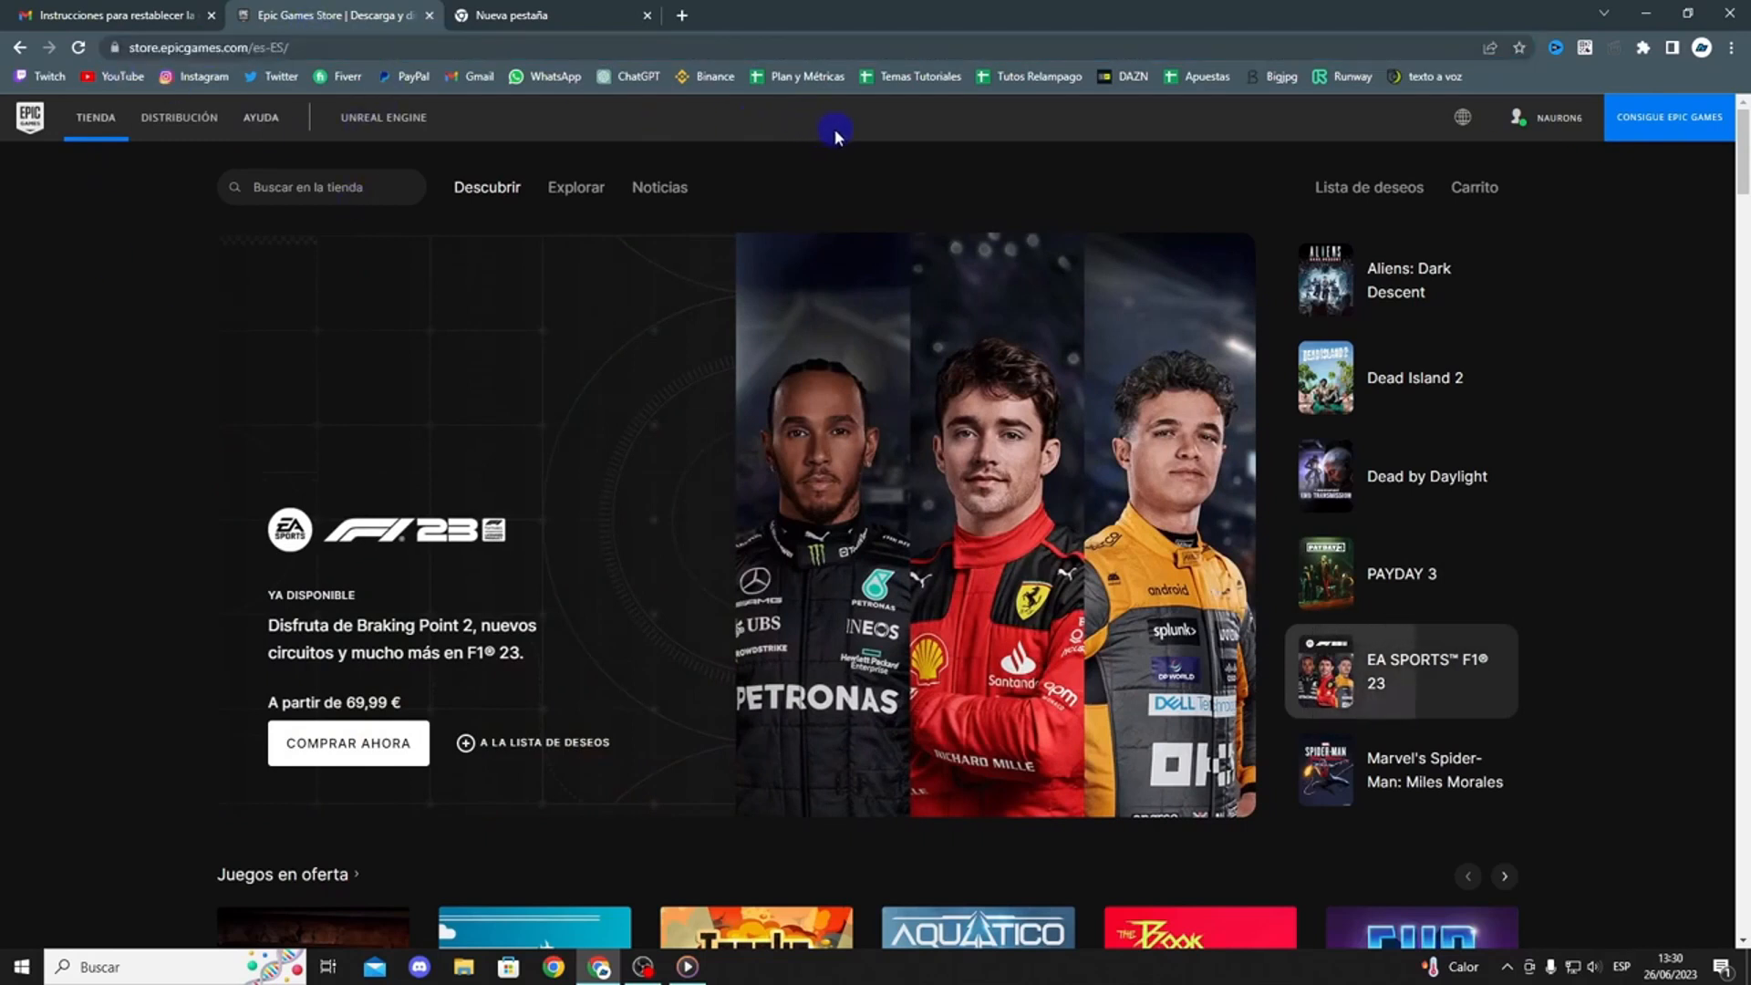
# Step: Go to the Cuenta settings page from the username menu at the top right
pyautogui.click(1555, 116)
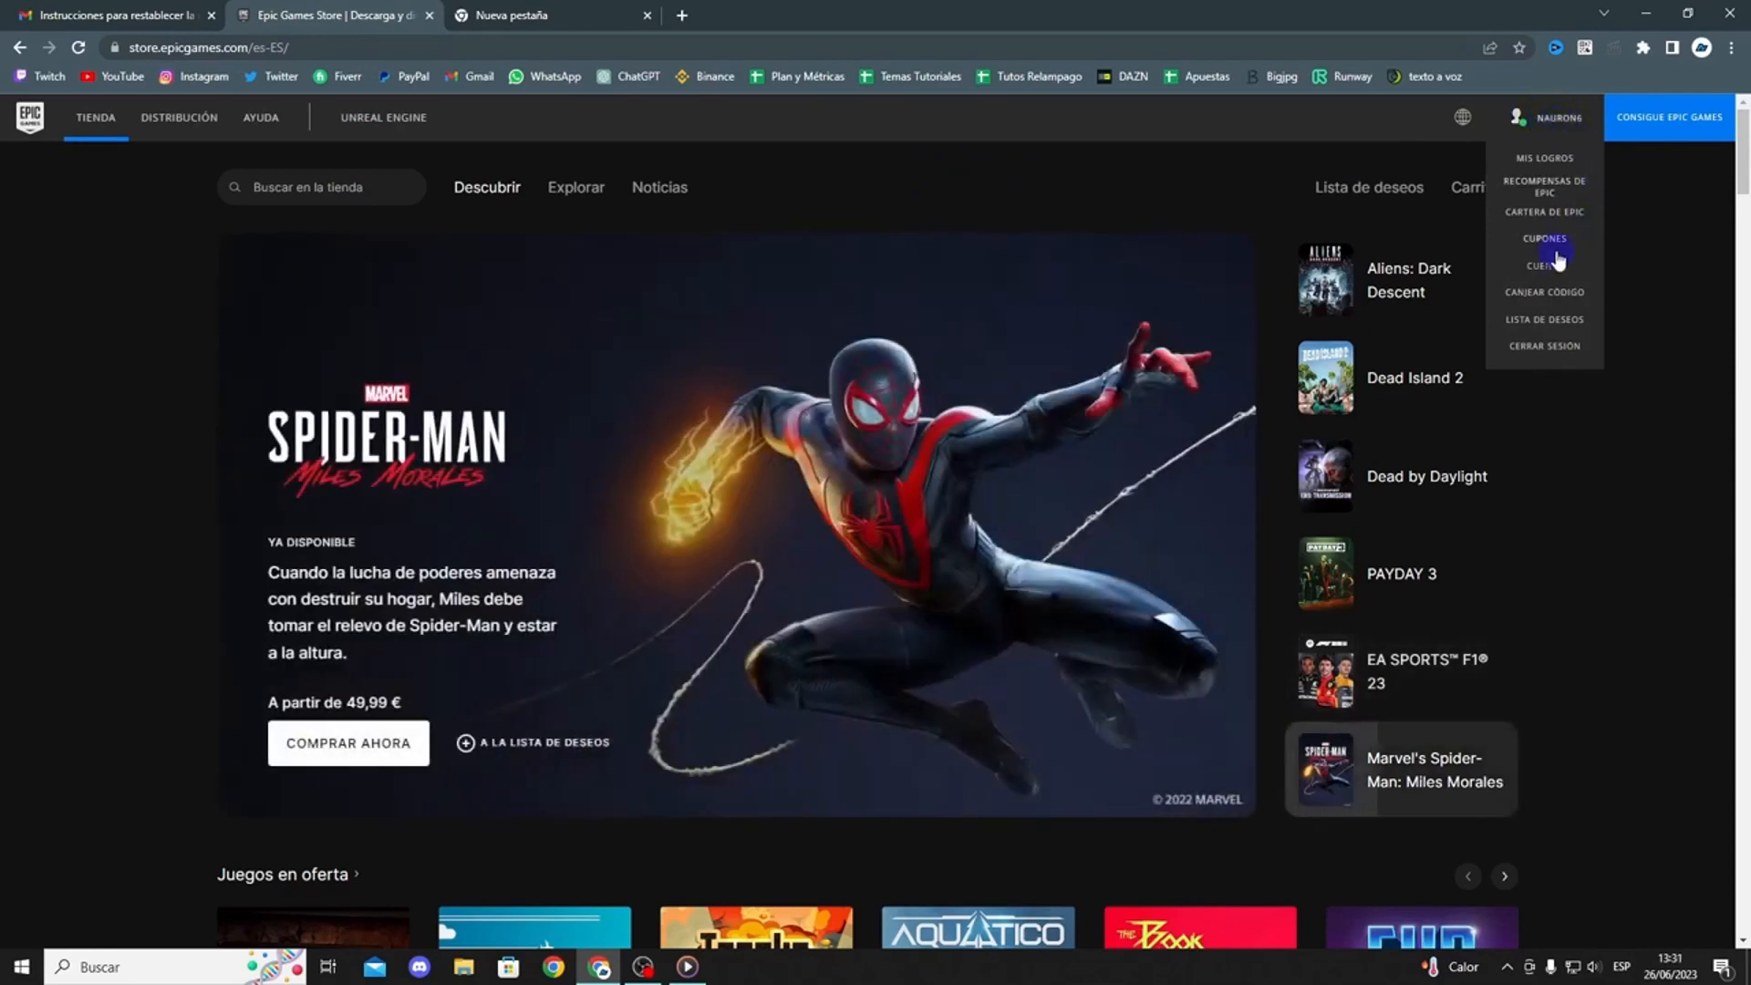
pyautogui.moveTo(1545, 266)
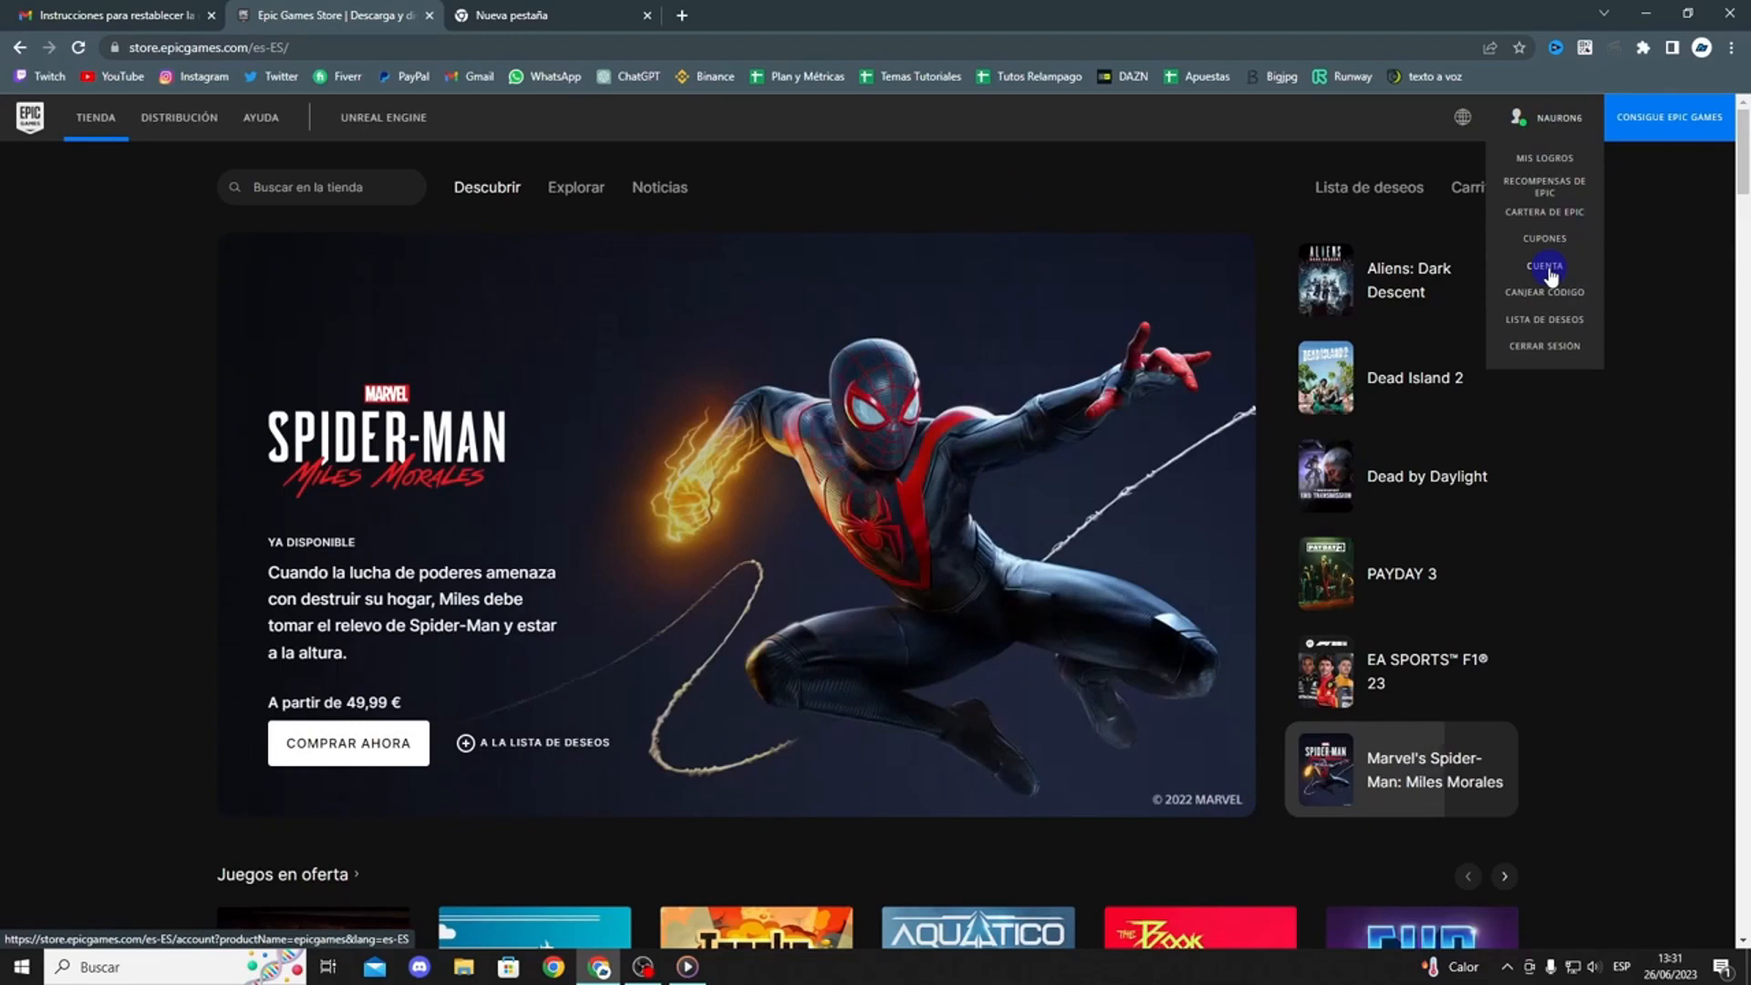
pyautogui.click(1543, 266)
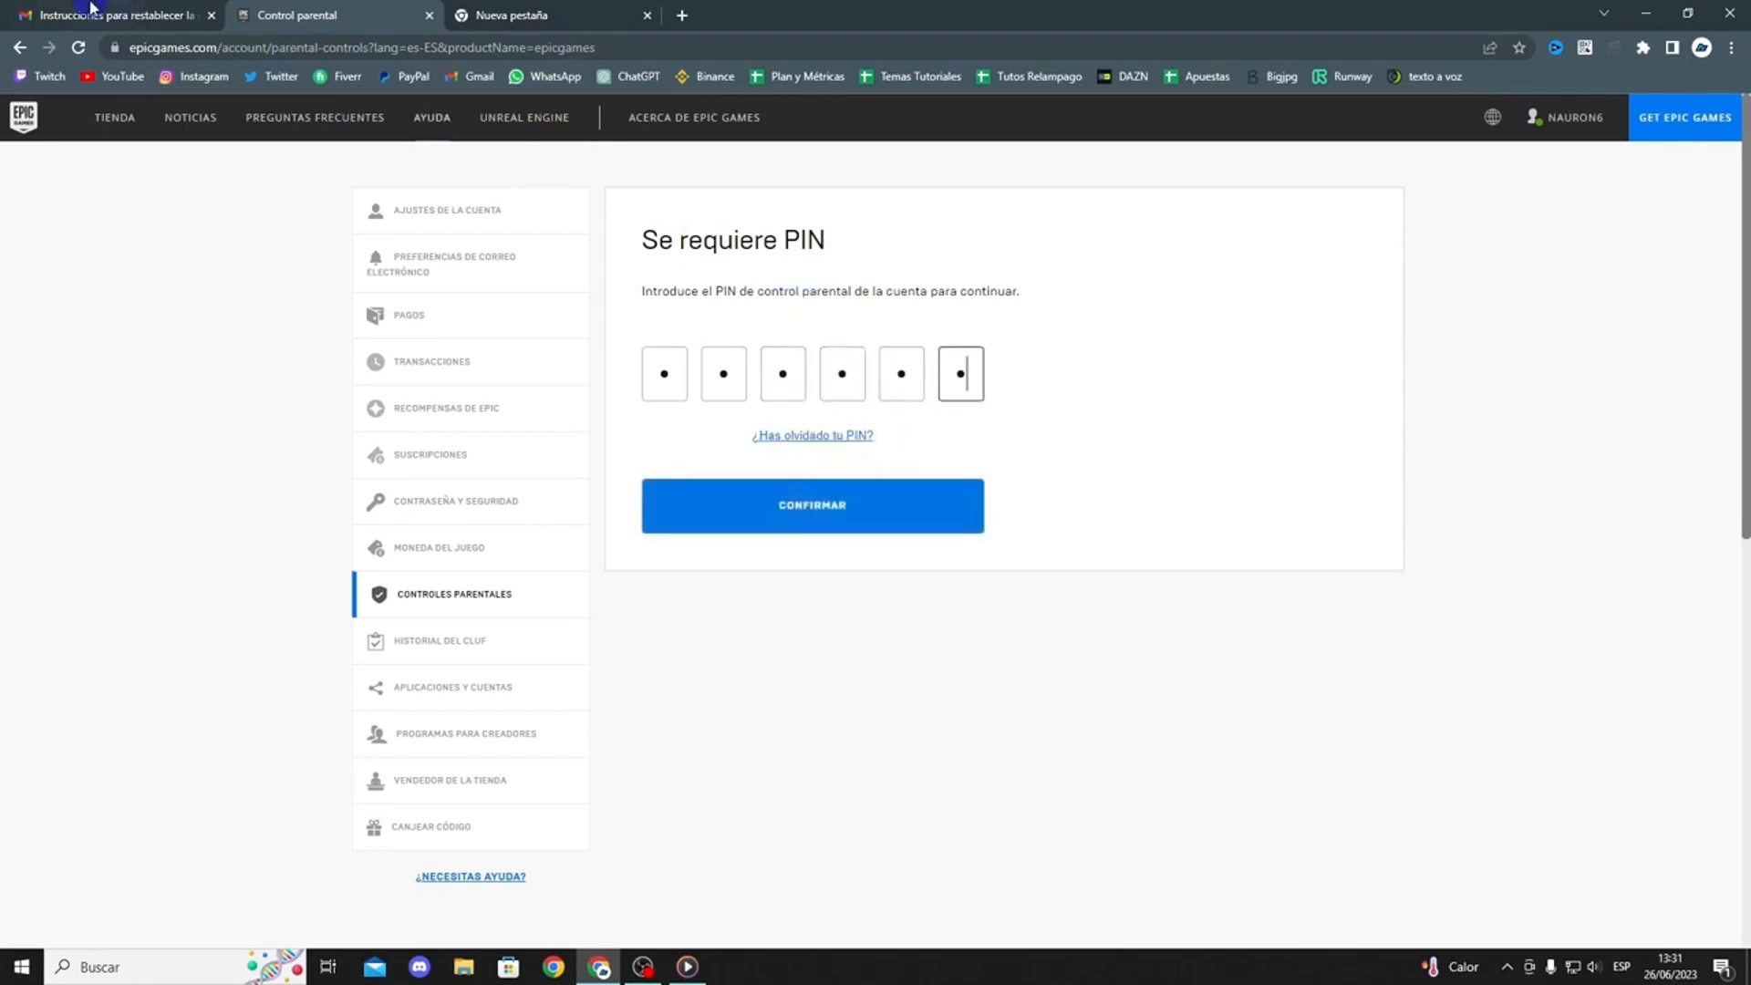
# Step: Switch to the Gmail tab holding the parental-control PIN reset email
pyautogui.click(112, 14)
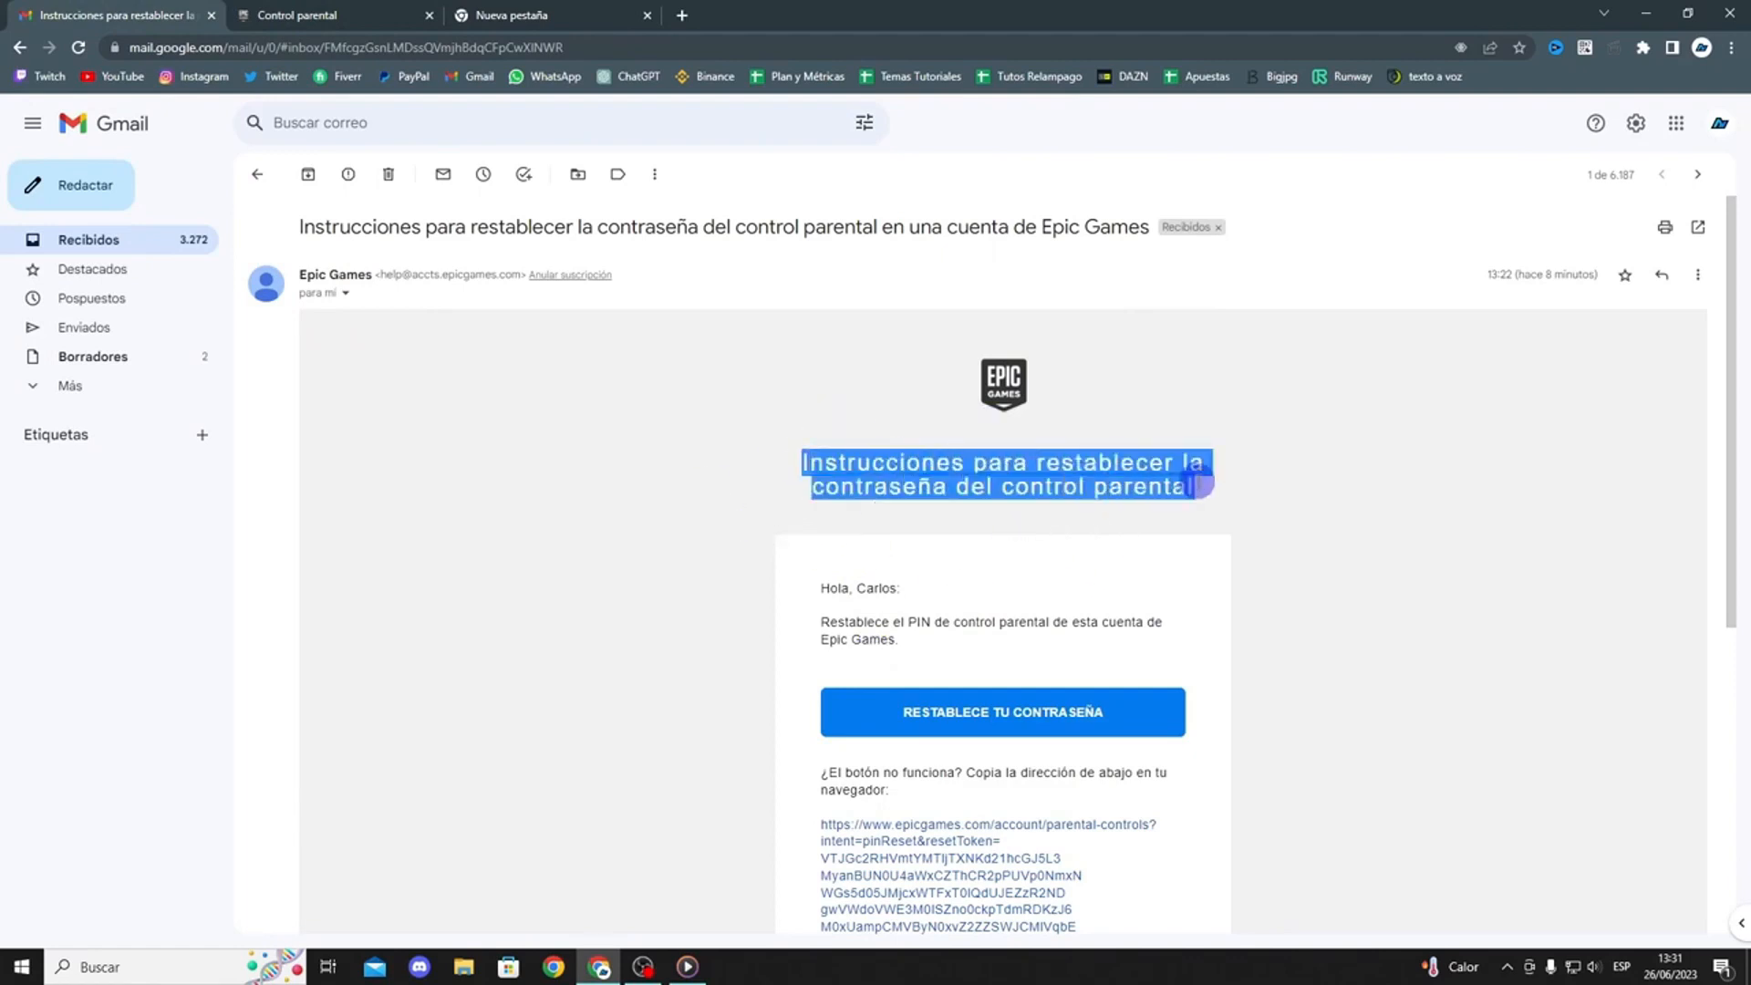
pyautogui.click(1257, 540)
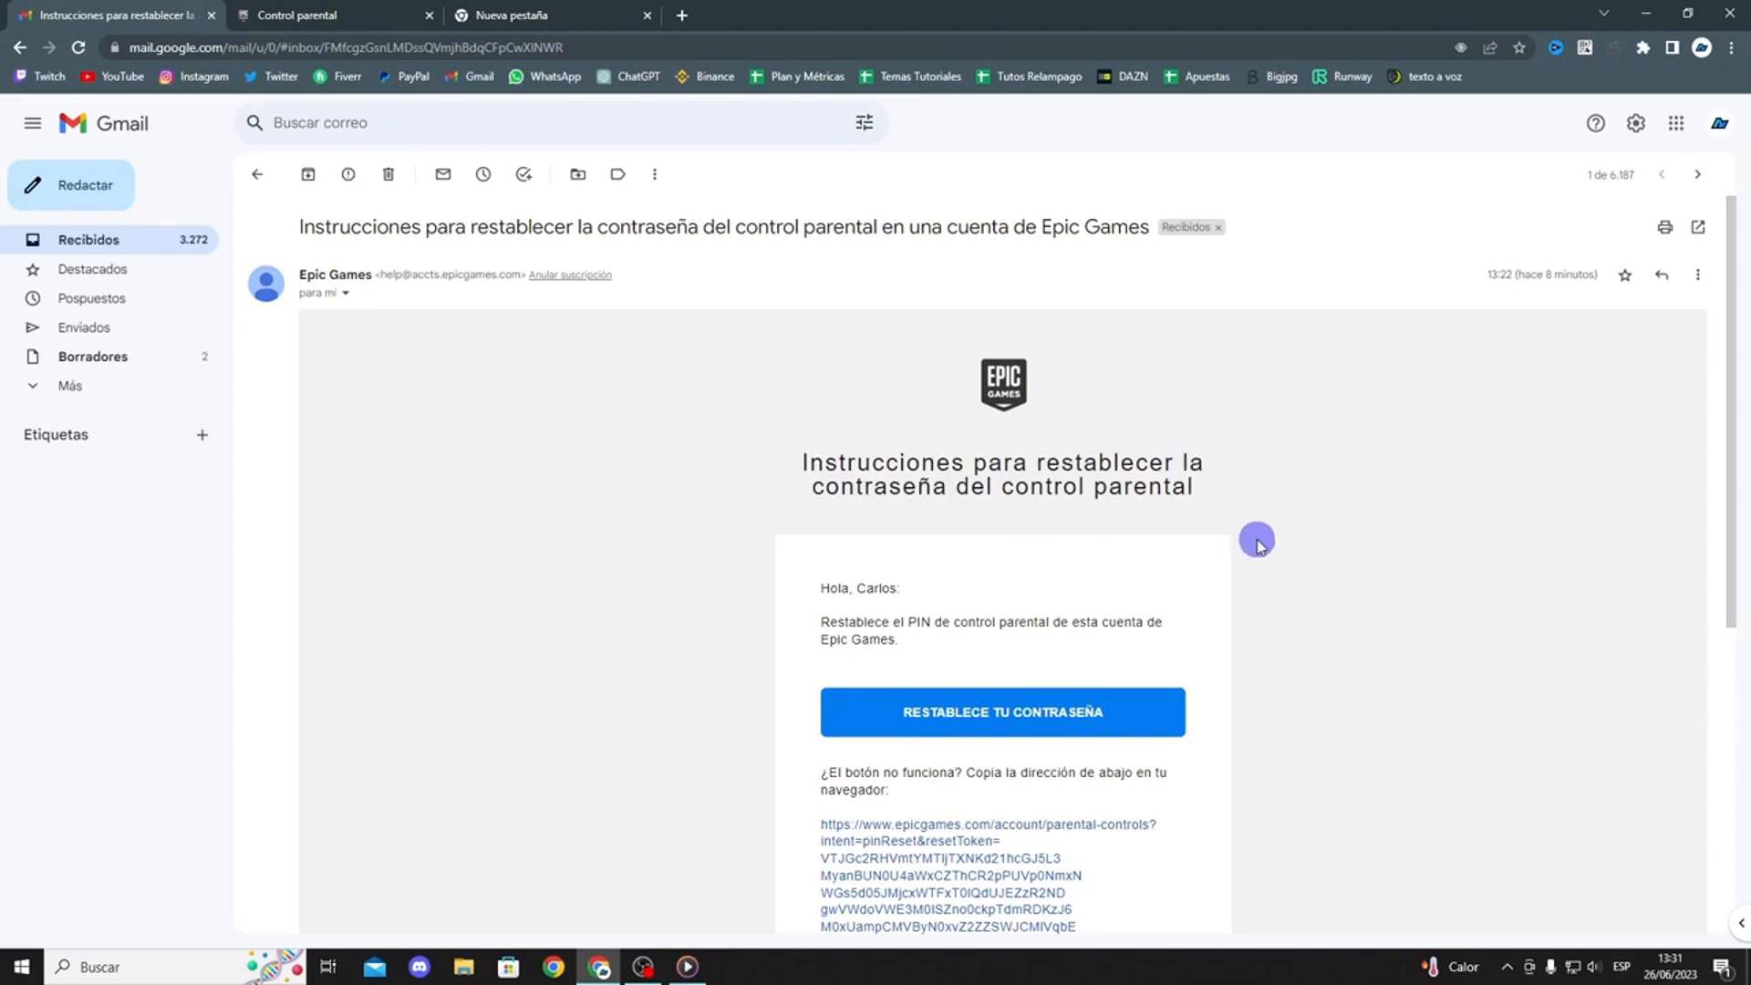
pyautogui.moveTo(1270, 560)
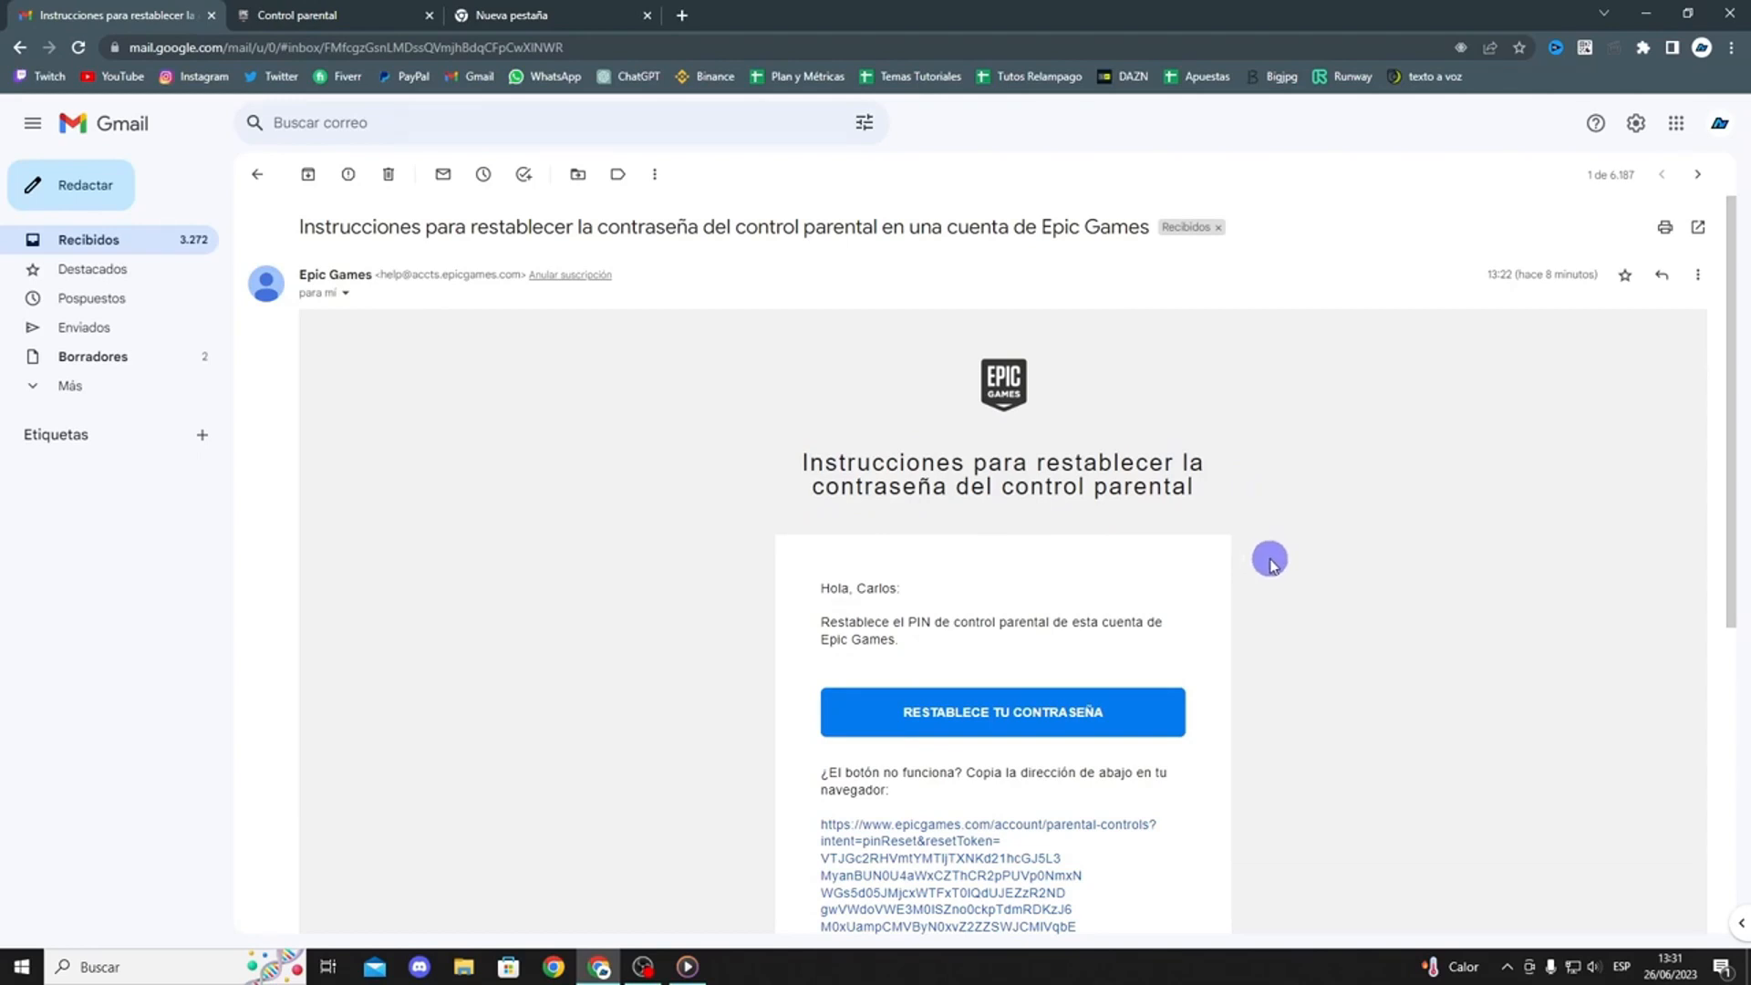
pyautogui.moveTo(1275, 519)
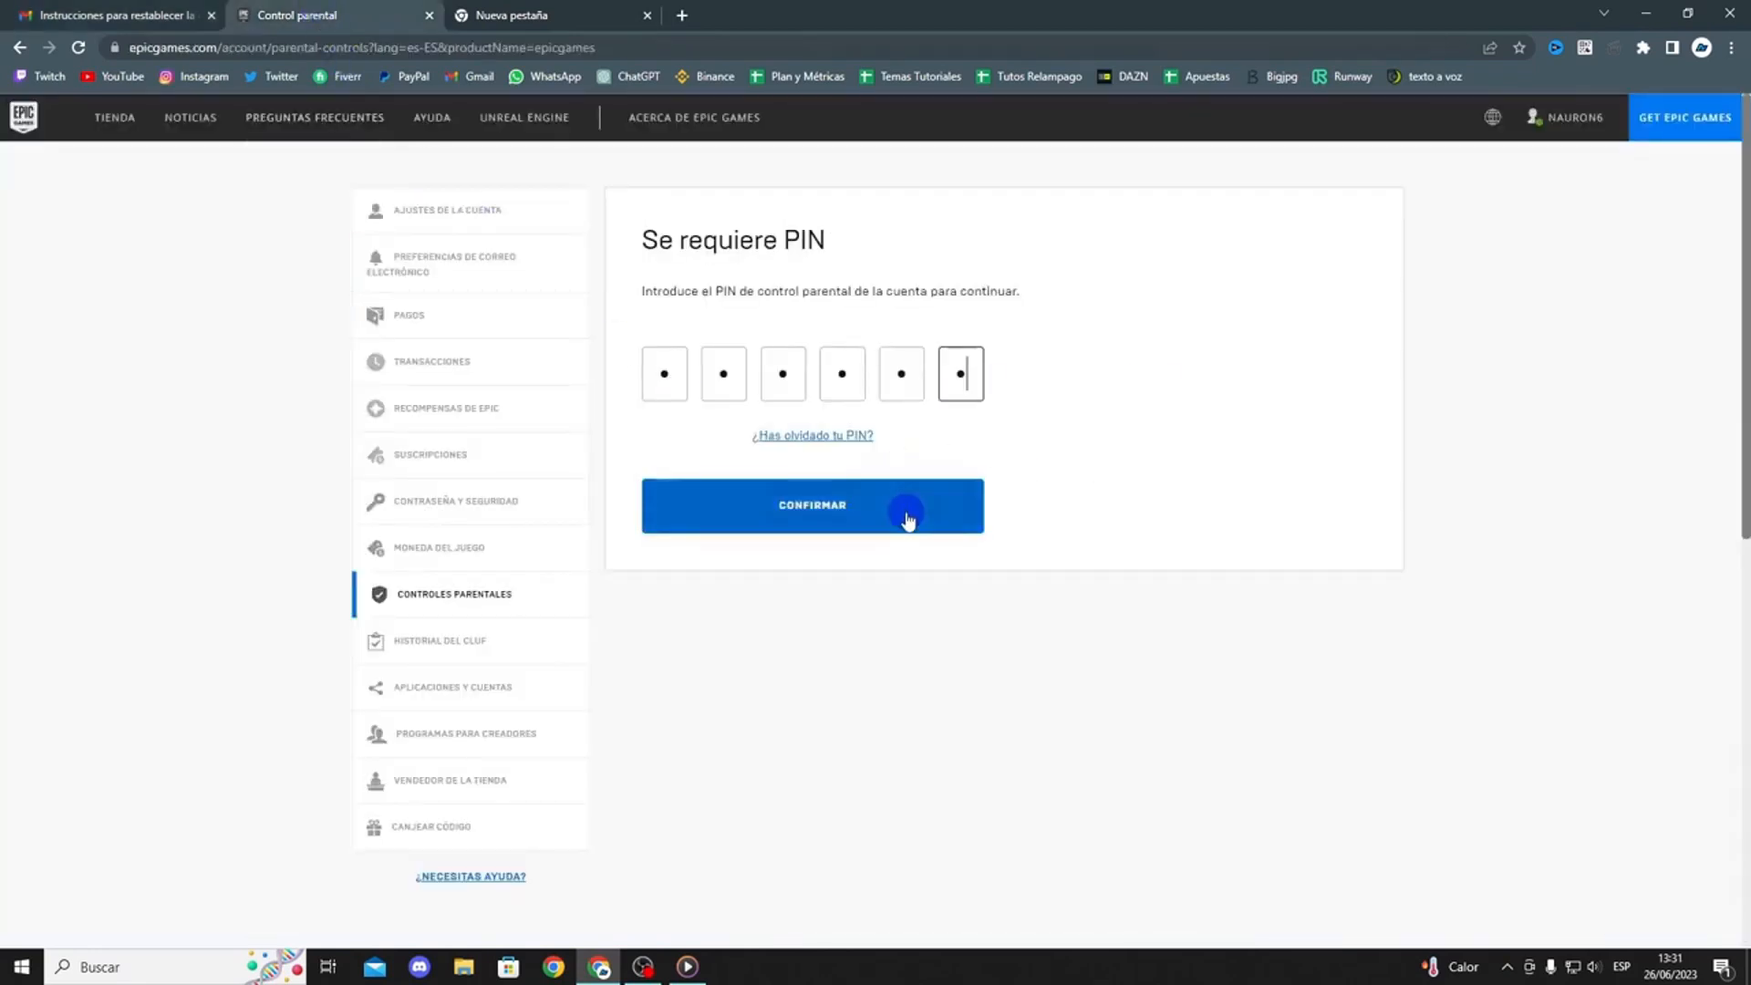
# Step: Confirm the PIN and switch off 'Pedir siempre el PIN' for Epic purchases
pyautogui.click(812, 506)
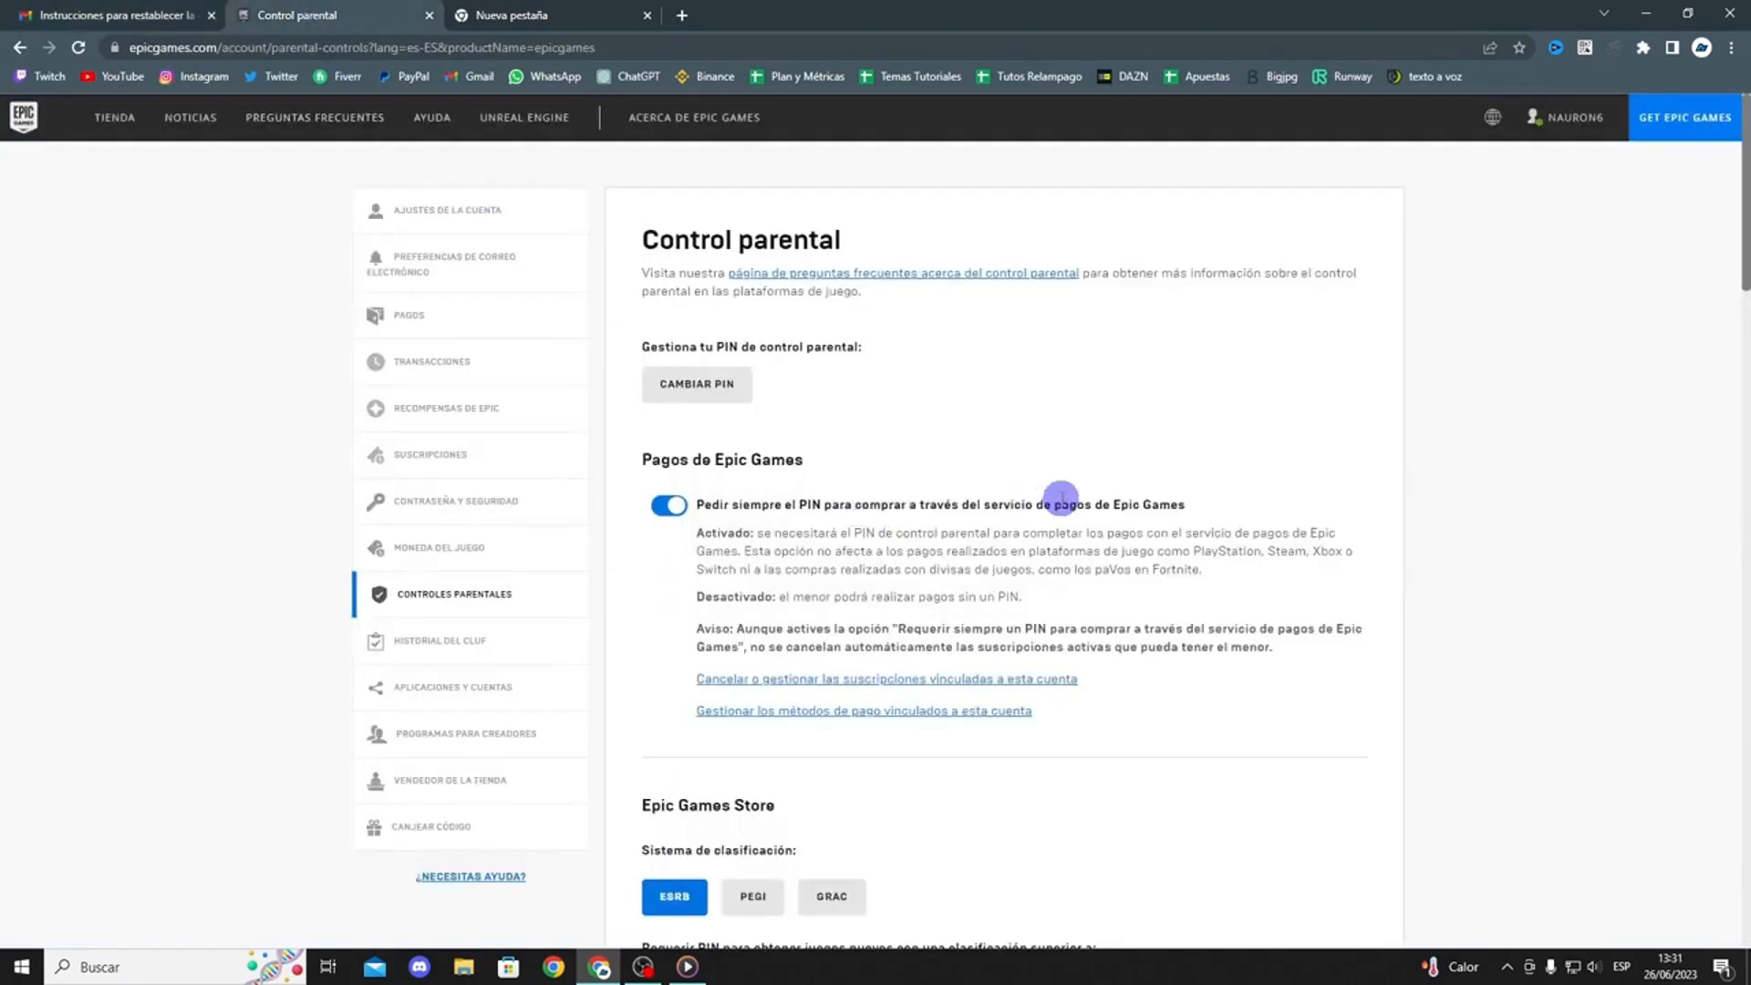
pyautogui.scroll(-3)
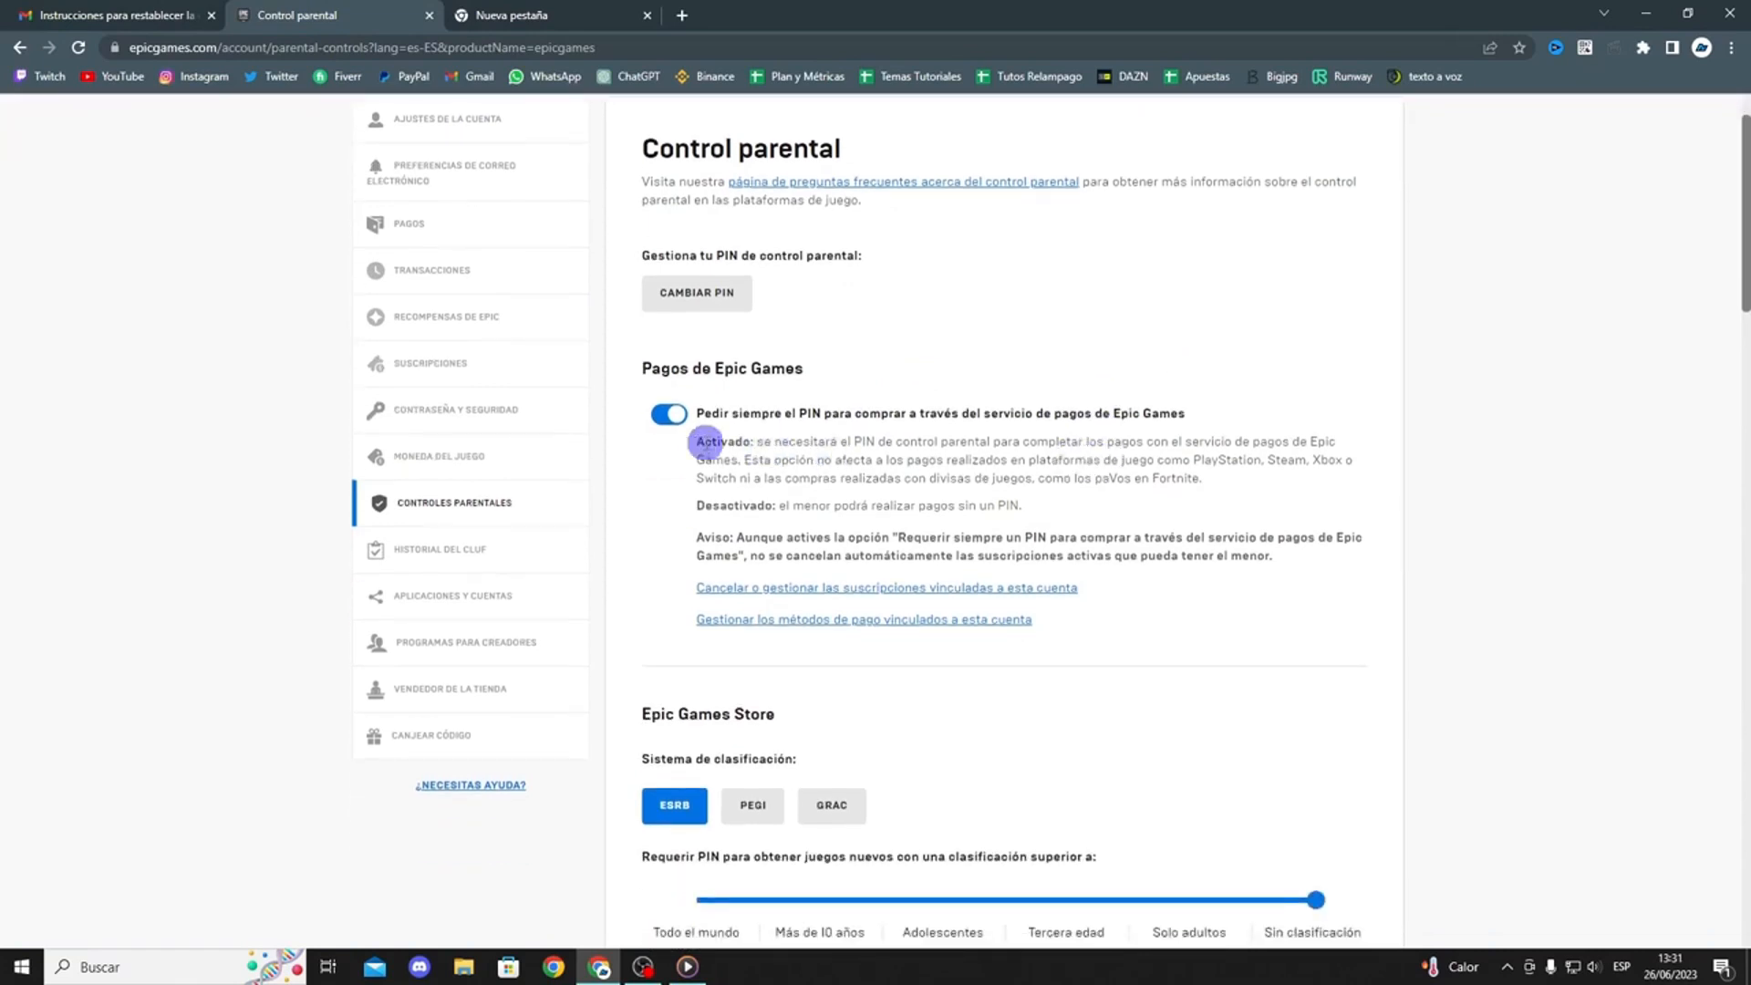
pyautogui.click(669, 416)
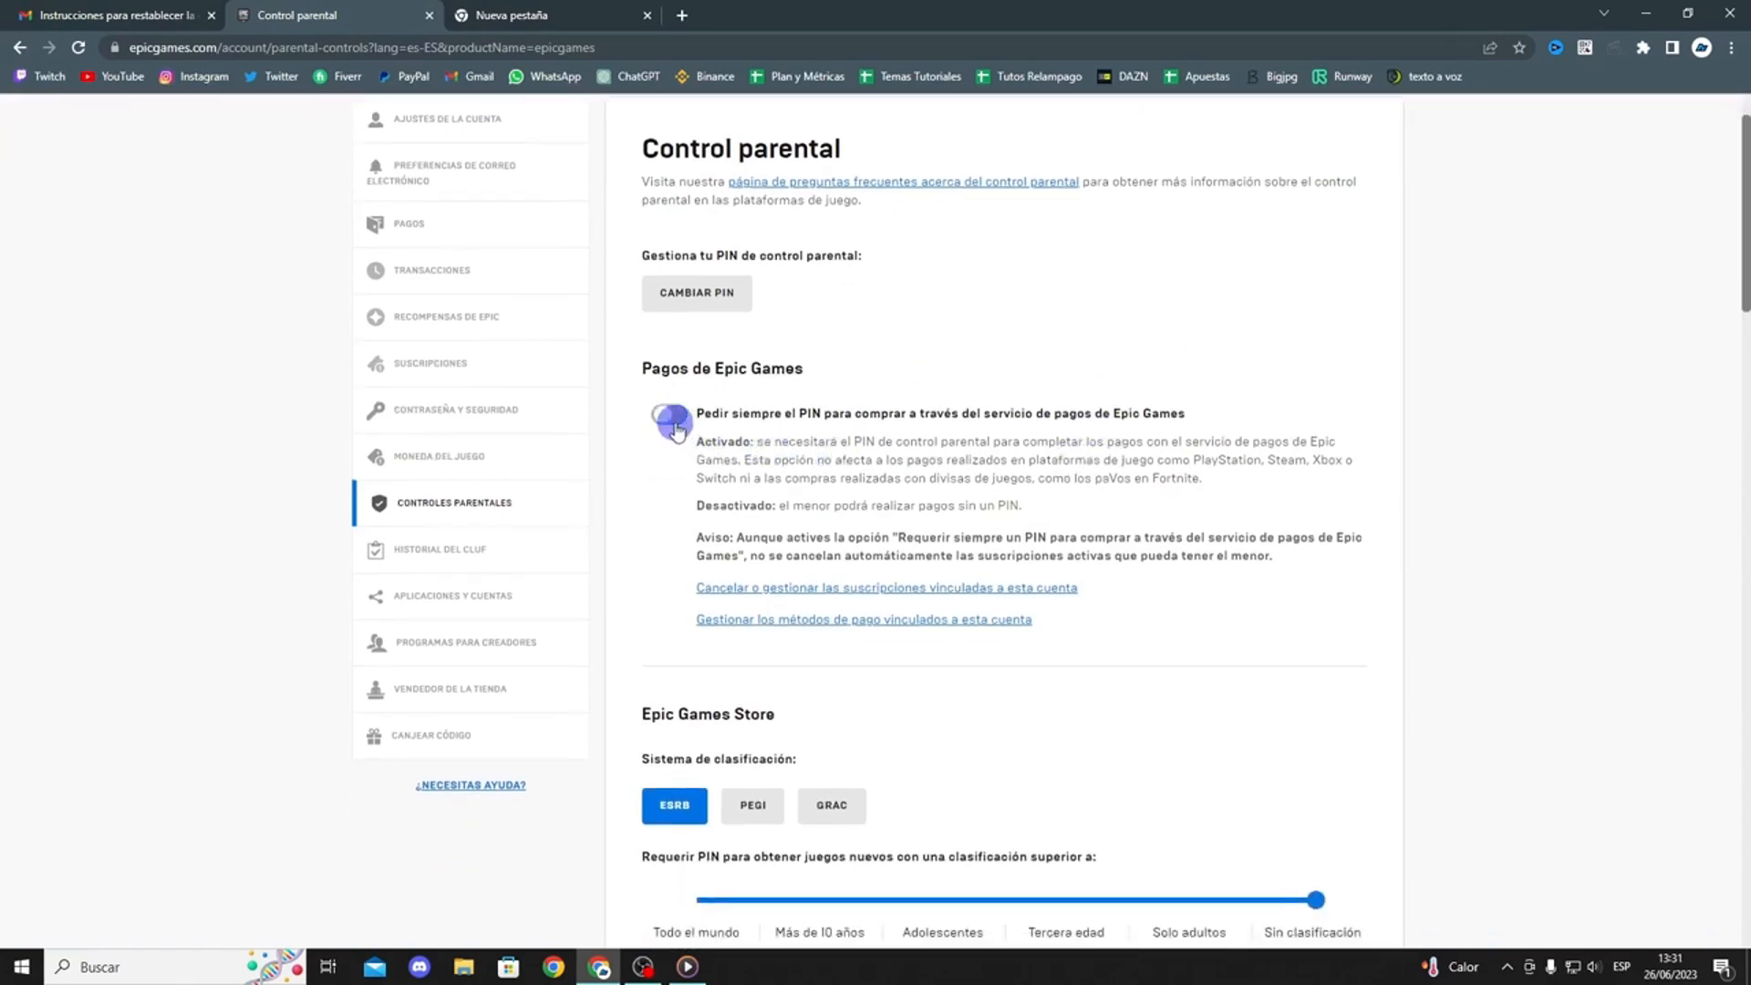
pyautogui.click(670, 422)
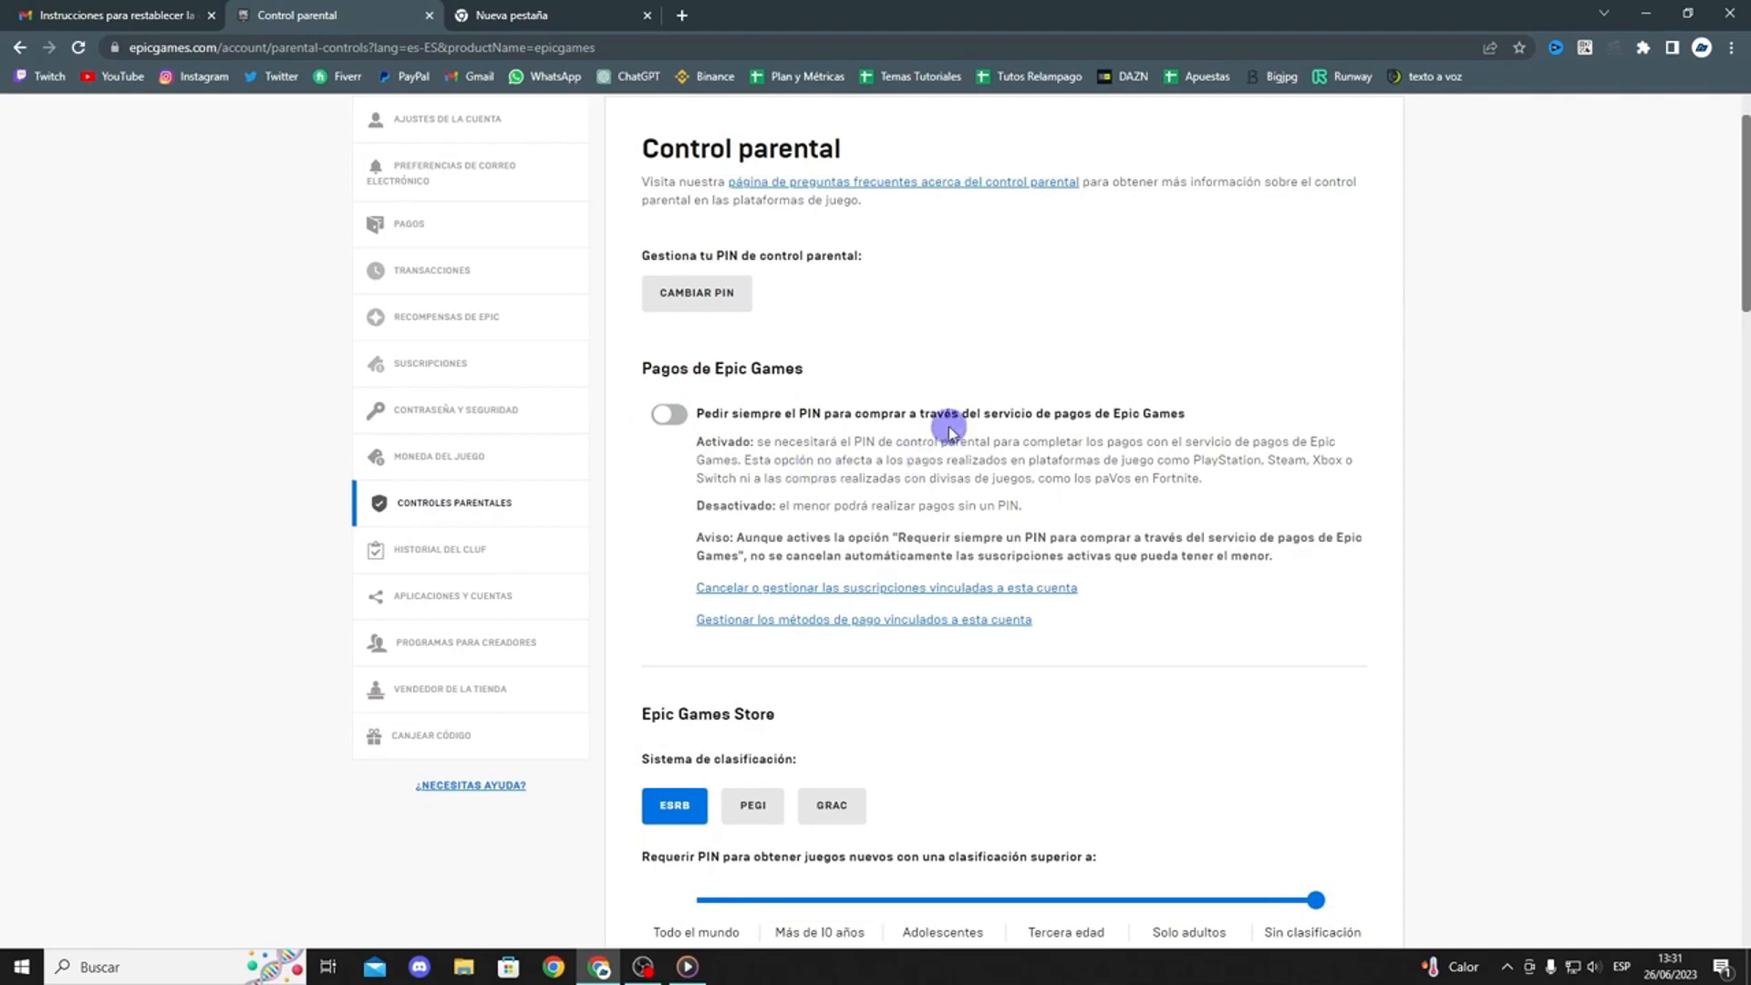
# Step: Set both voice chat and text chat permissions to Todos
pyautogui.scroll(-3)
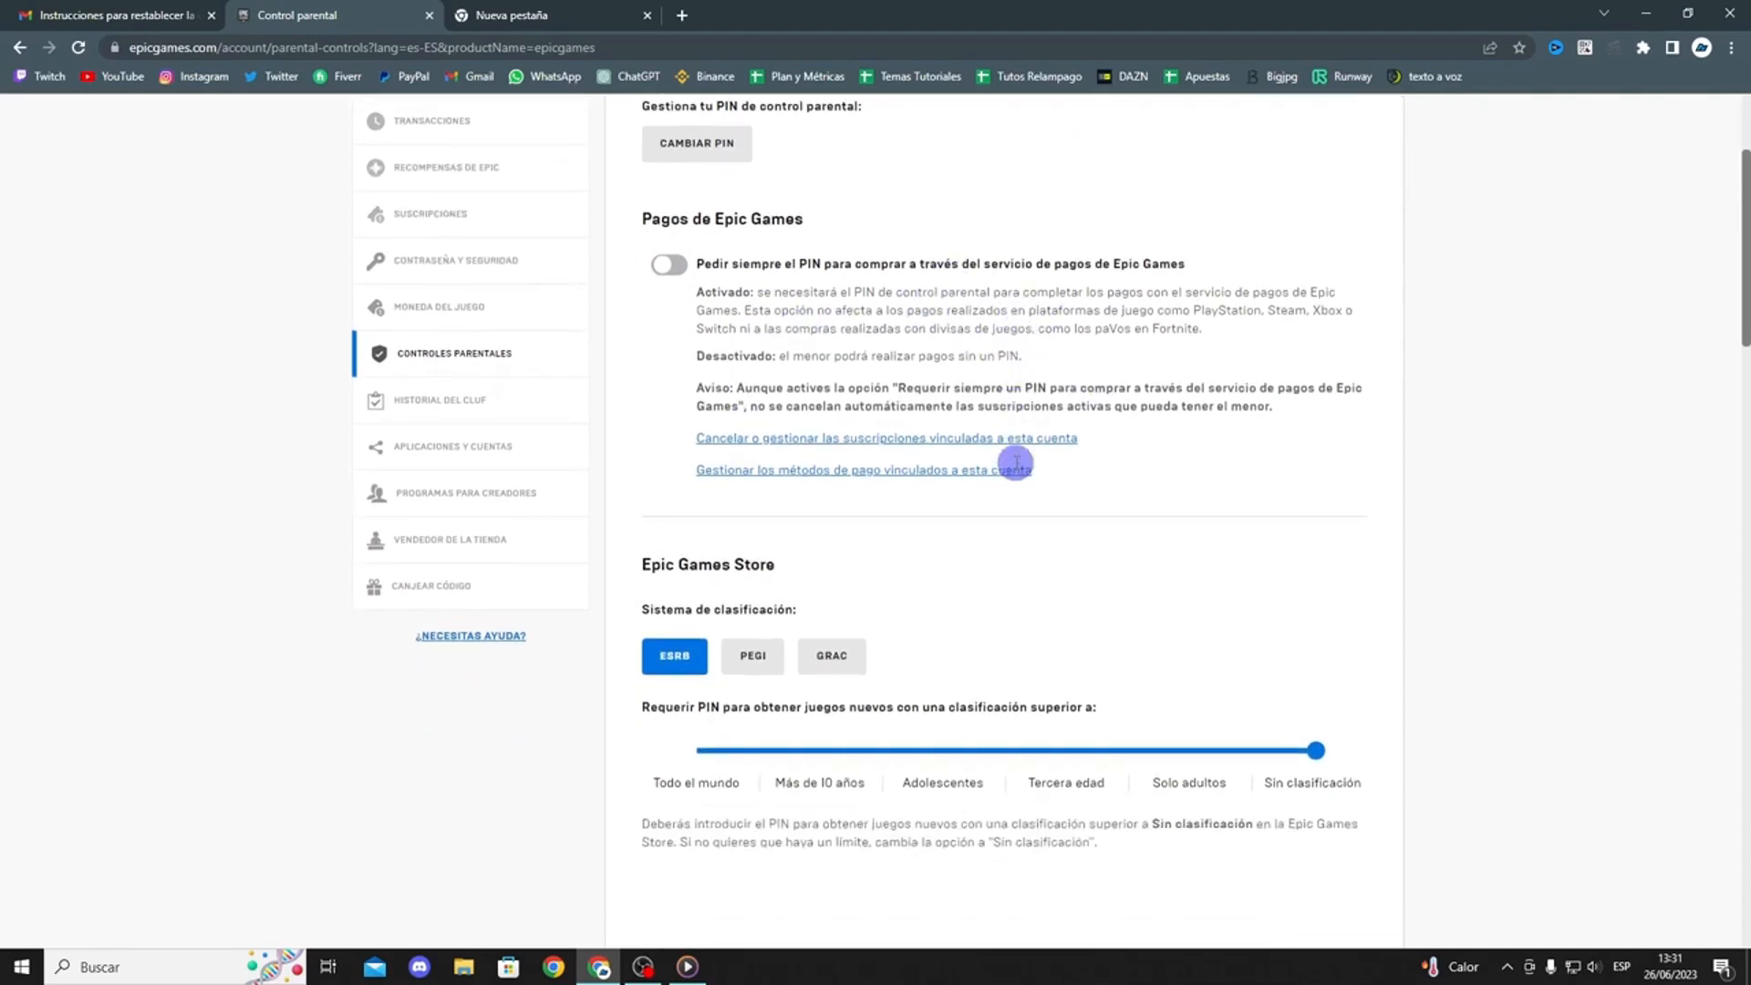
pyautogui.scroll(-3)
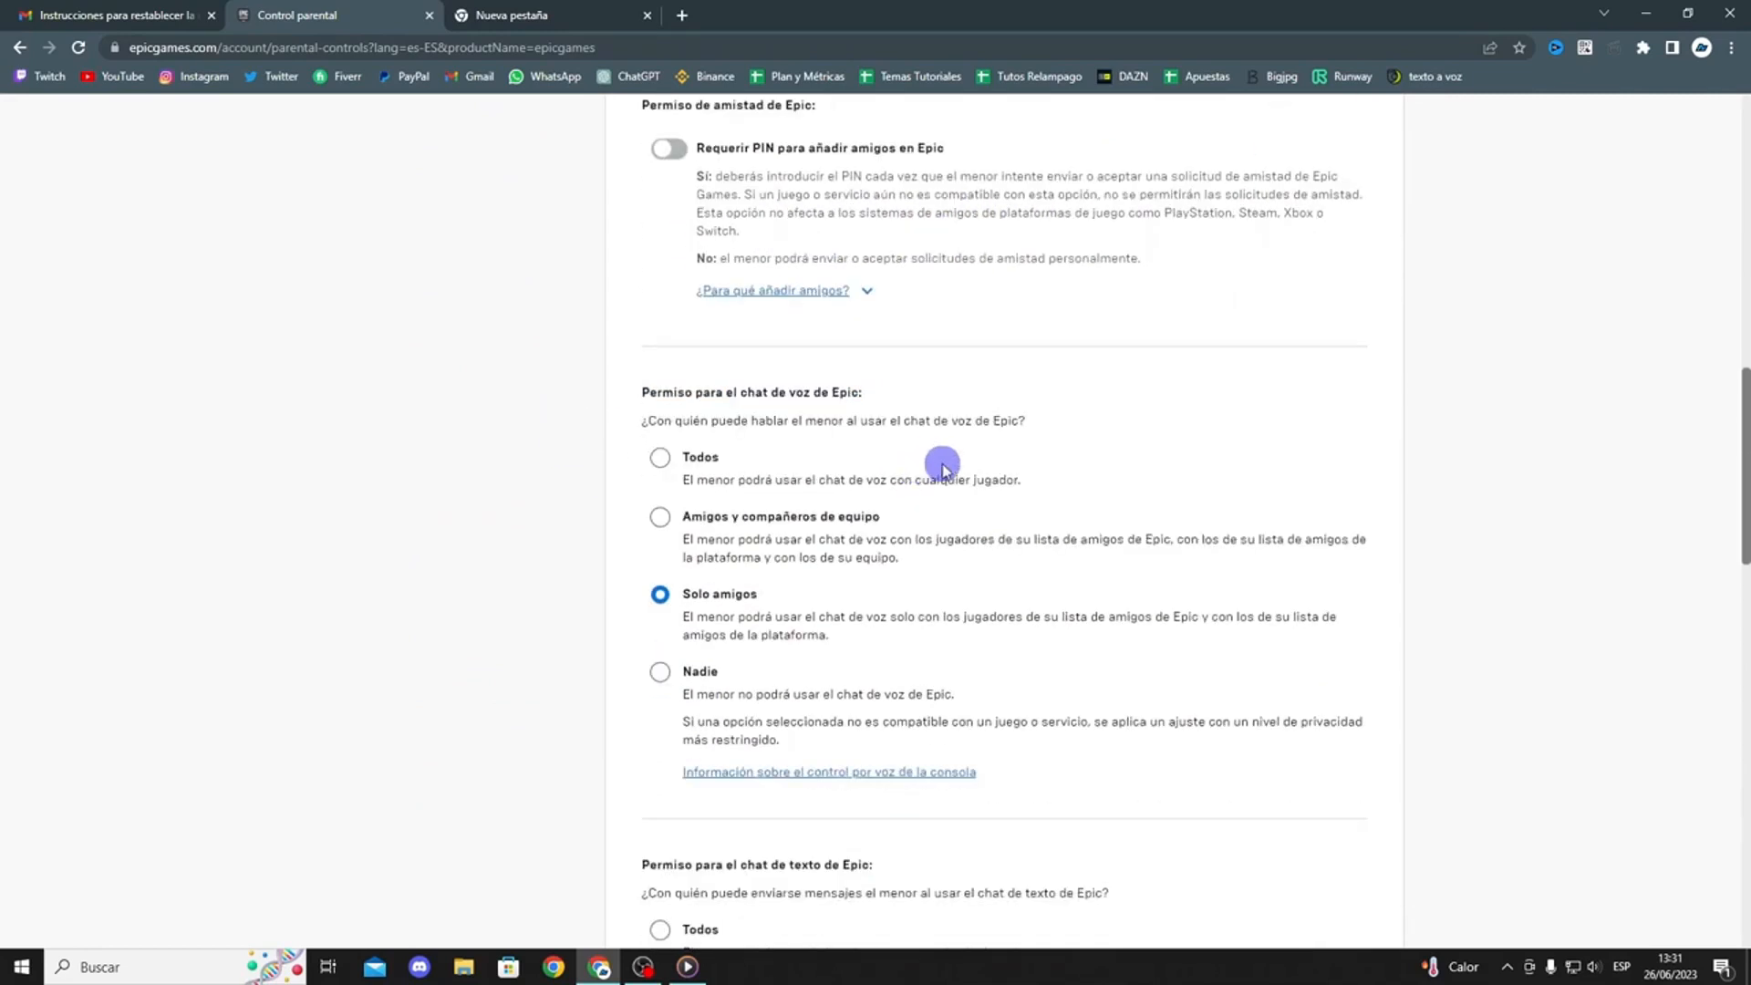
pyautogui.click(660, 458)
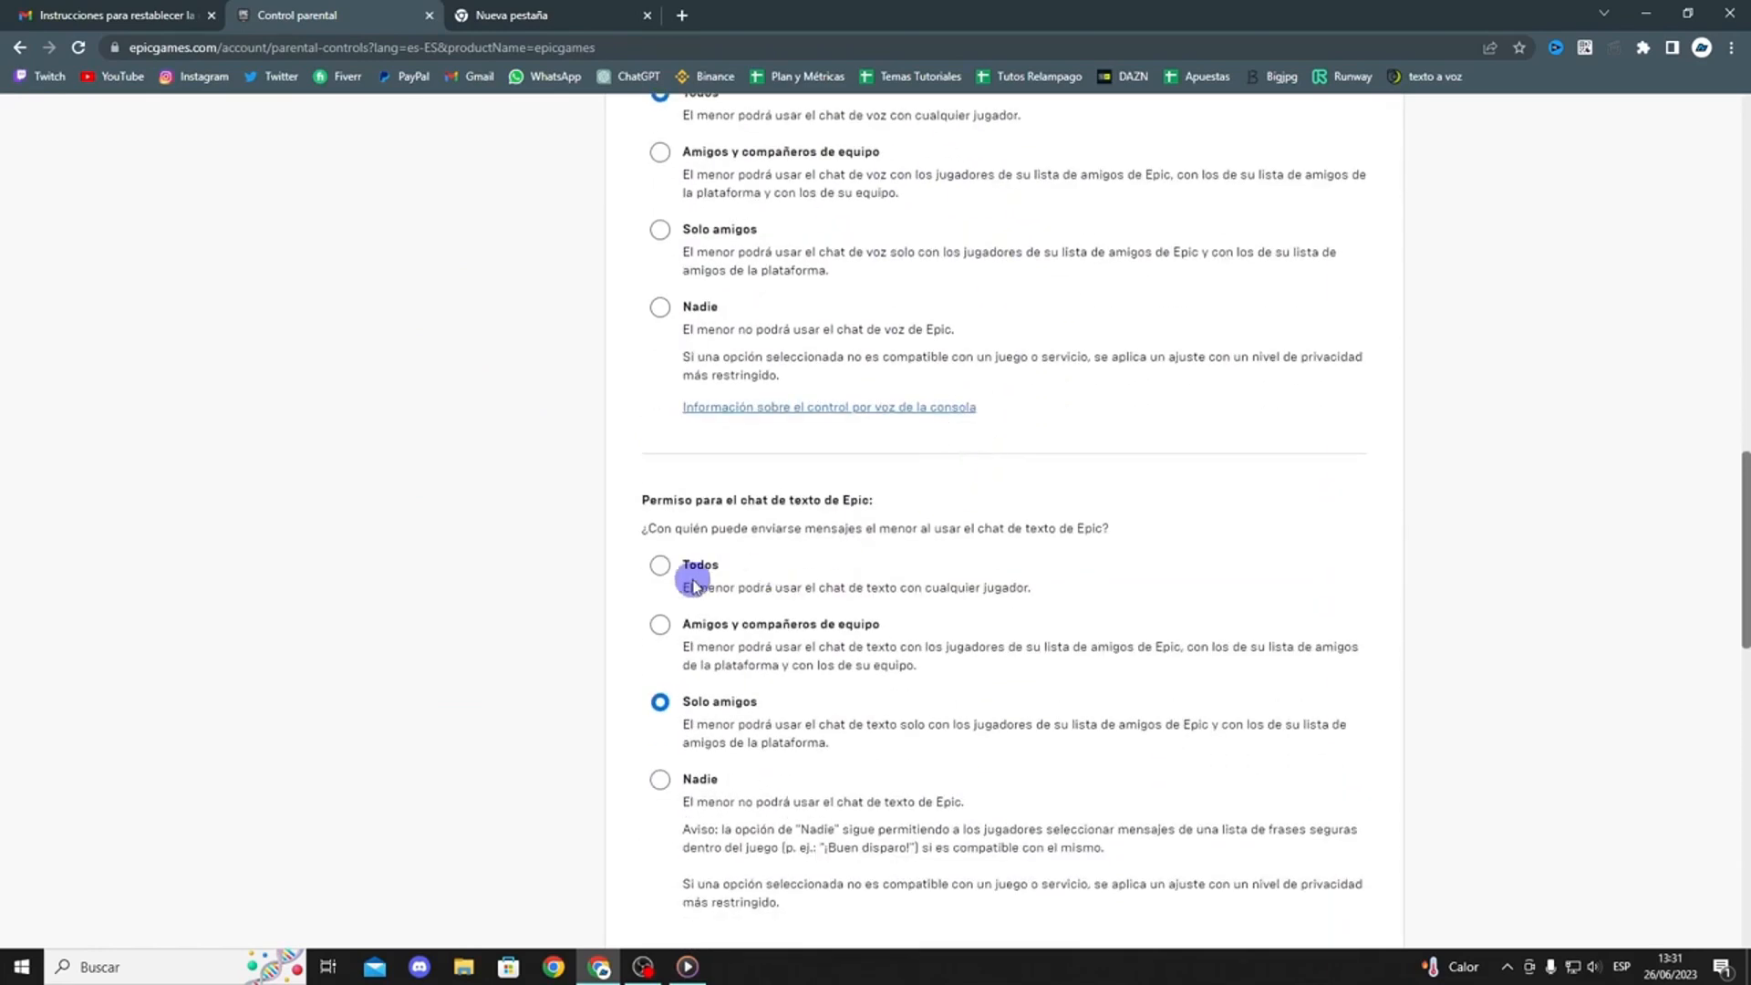
pyautogui.click(658, 566)
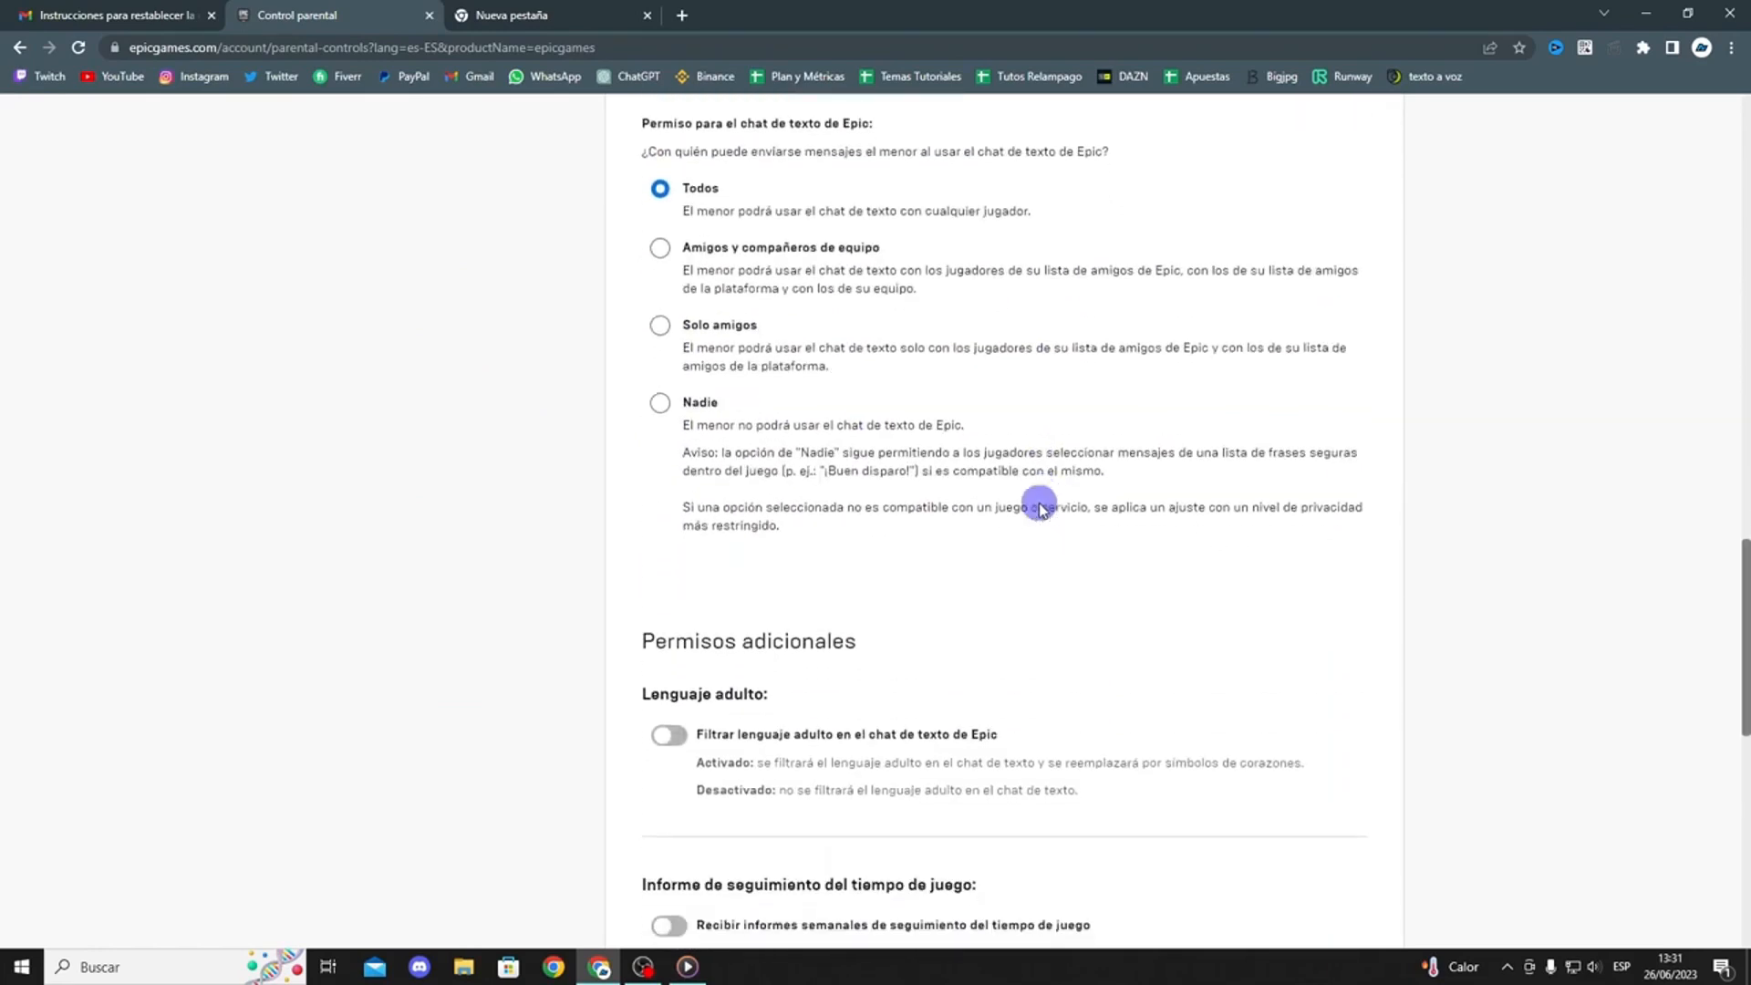